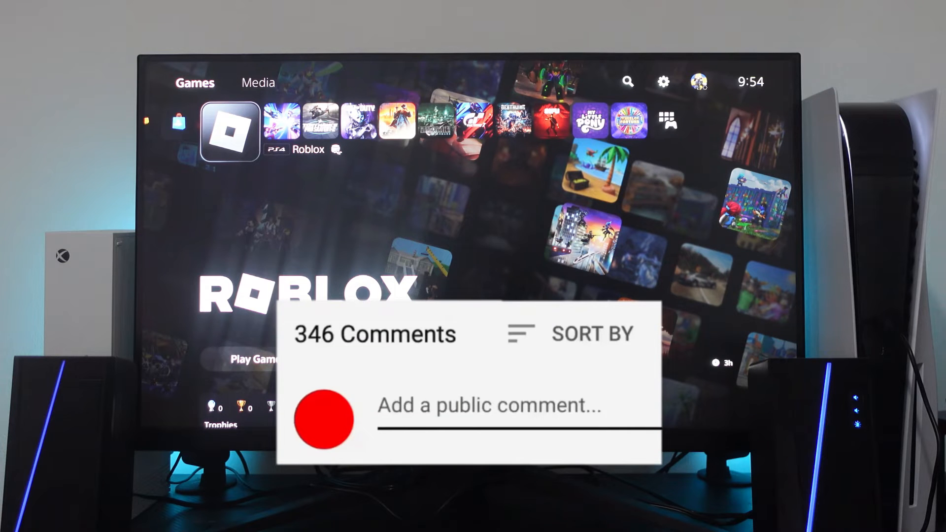
Launch the PlayStation Store from the games row, landing on its Latest page
type("Great vid")
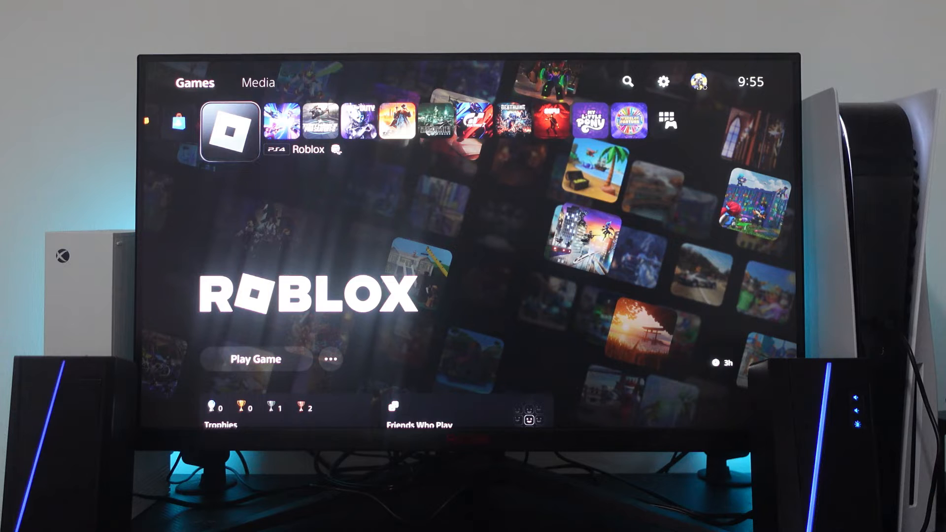
scroll("left", 3)
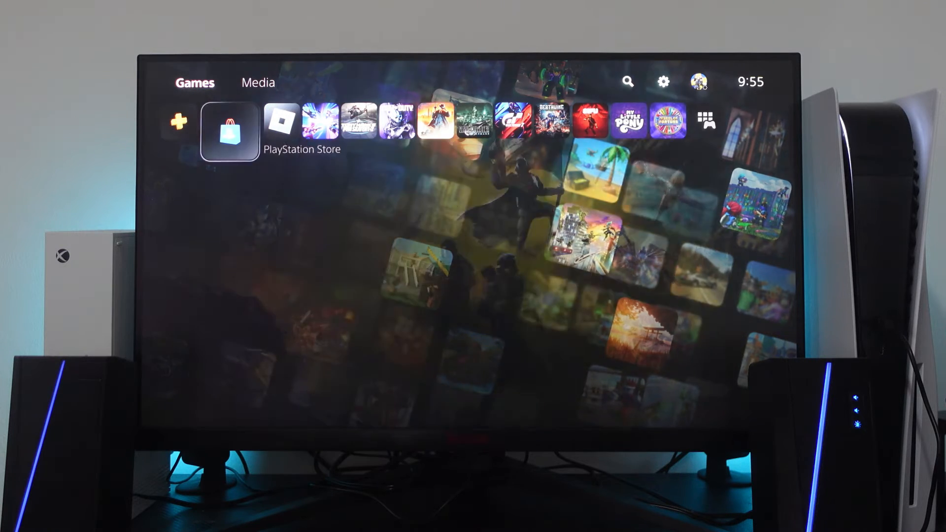
left_click(230, 130)
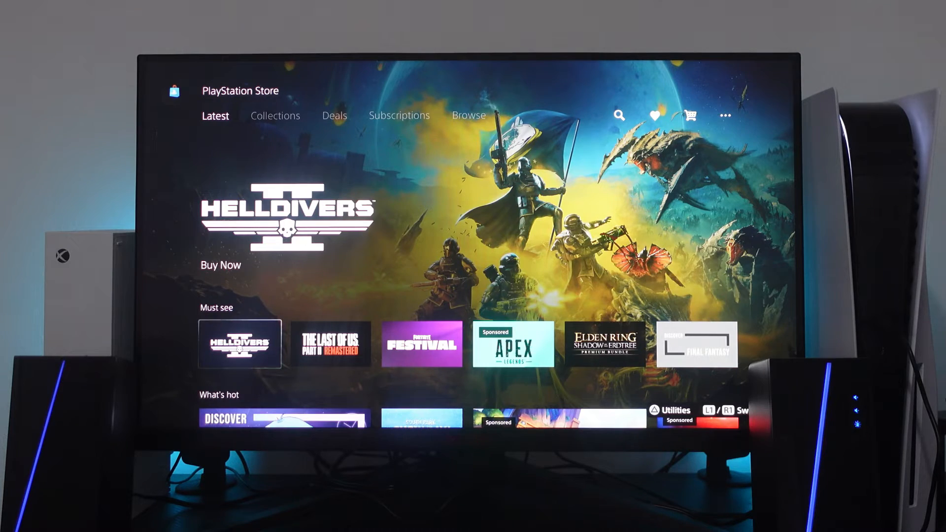
Move through Collections and Browse, then reveal the account menu with the £0.00 wallet balance
left_click(275, 115)
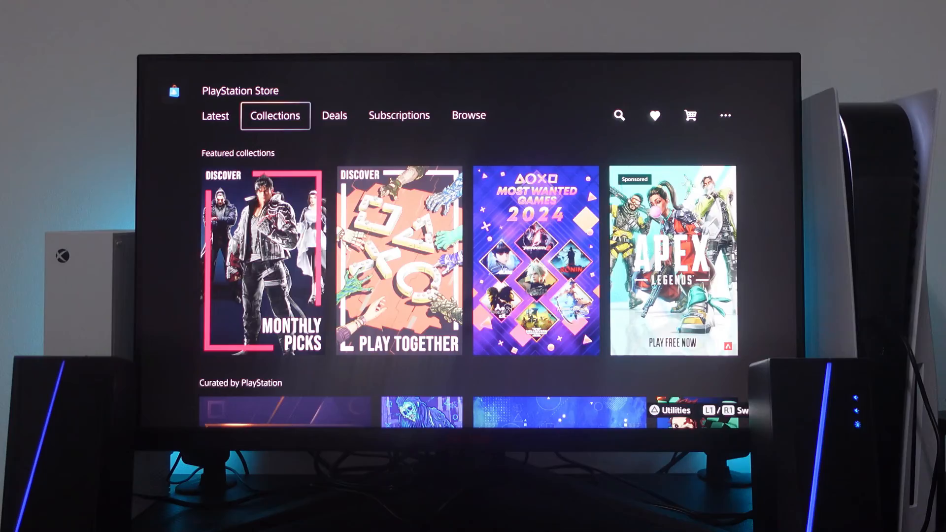
left_click(469, 115)
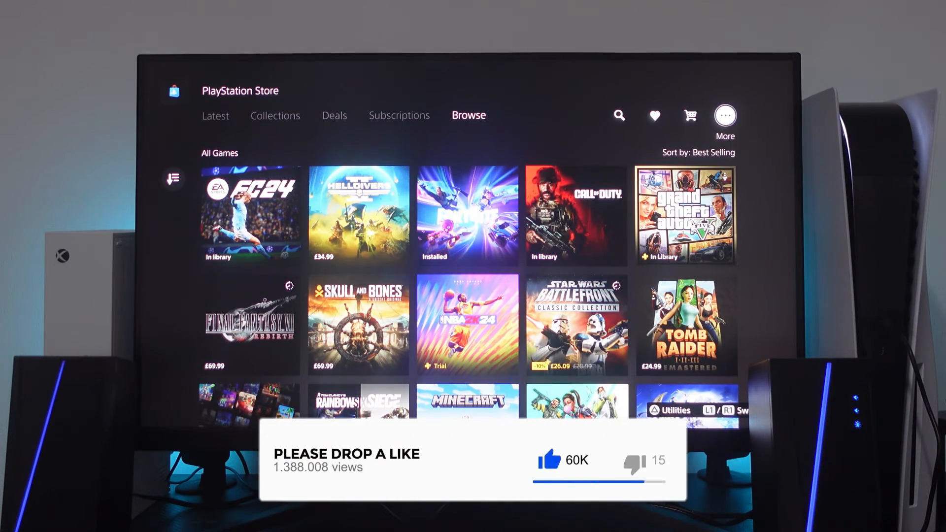
left_click(725, 116)
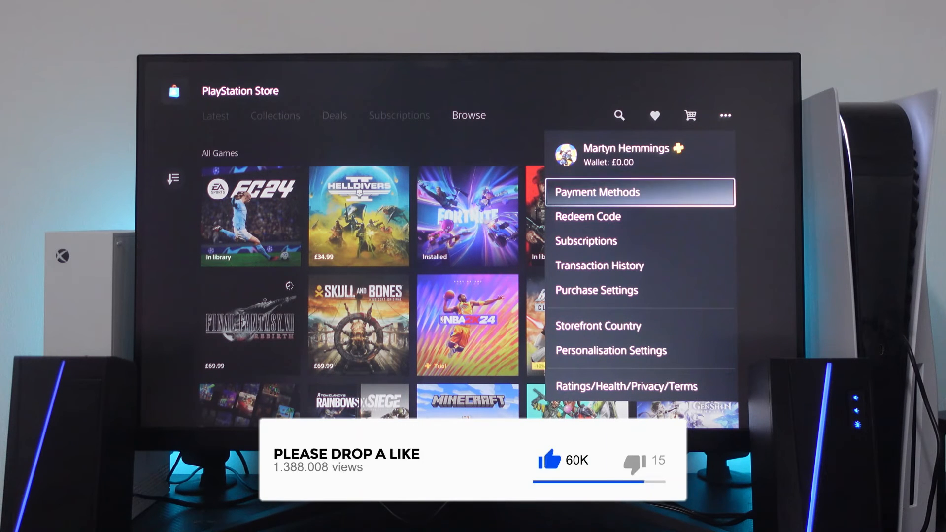